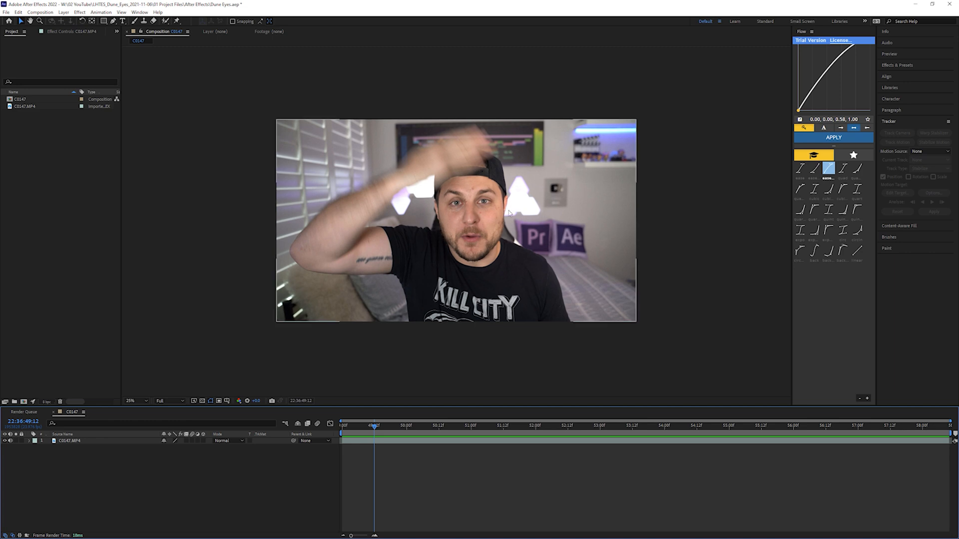
mouse_move(405, 445)
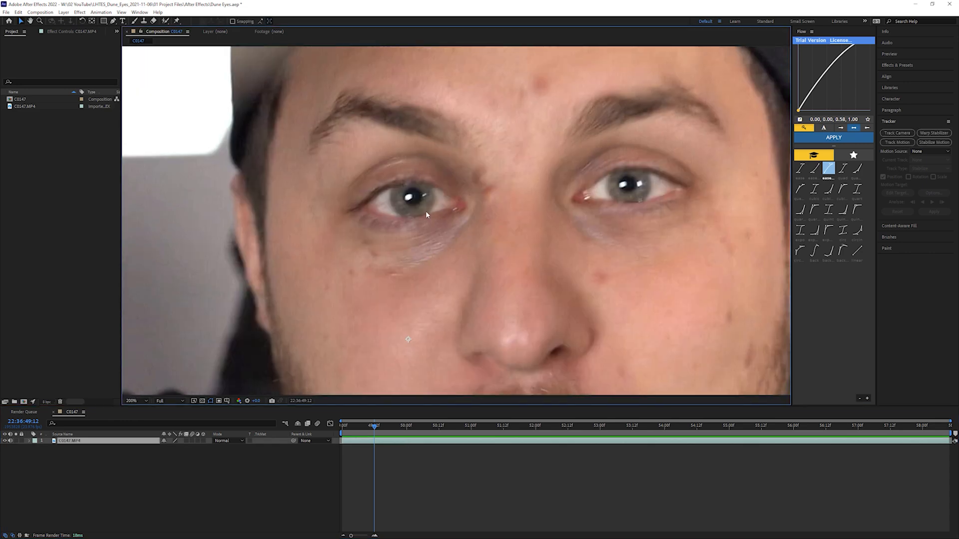
mouse_move(366, 196)
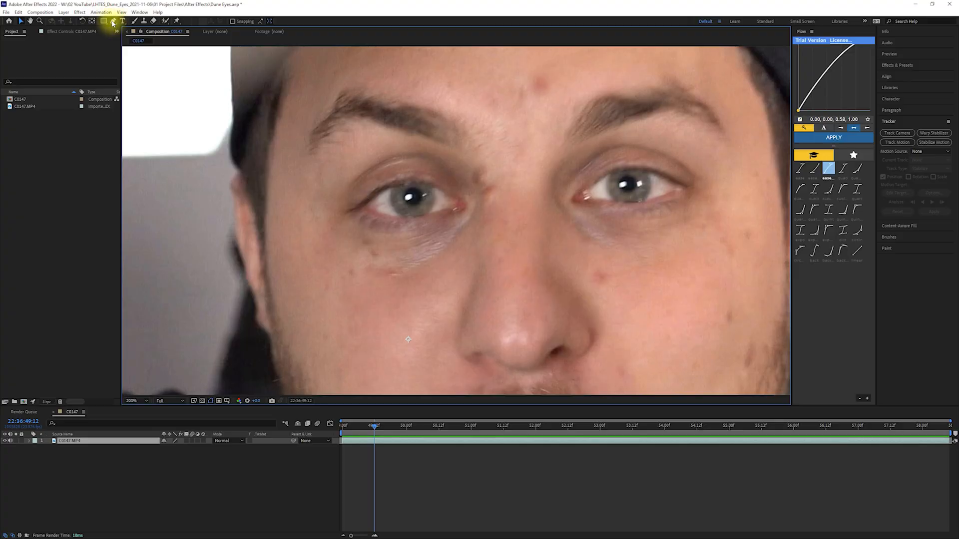
Step: Trace a closed Pen-tool mask around the left eye to isolate it
left_click(113, 21)
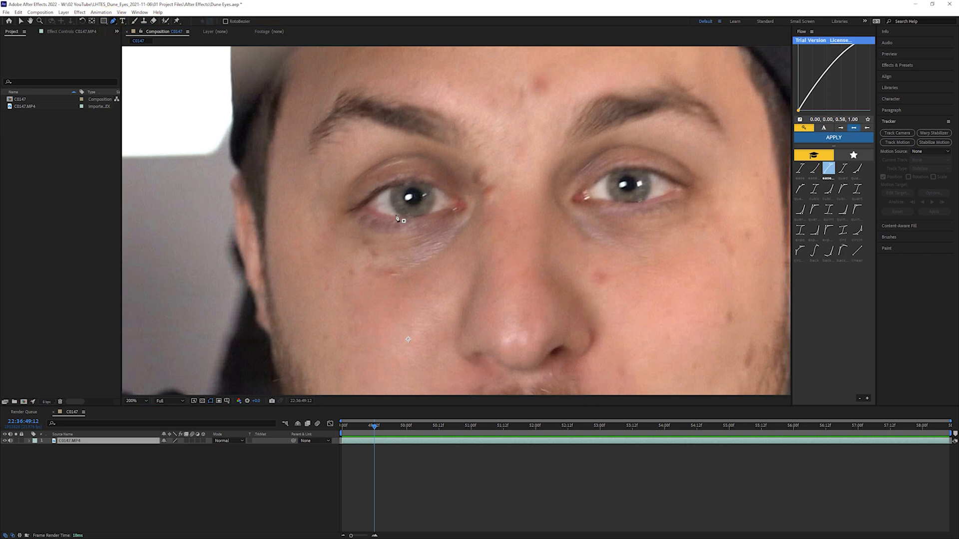
mouse_move(391, 205)
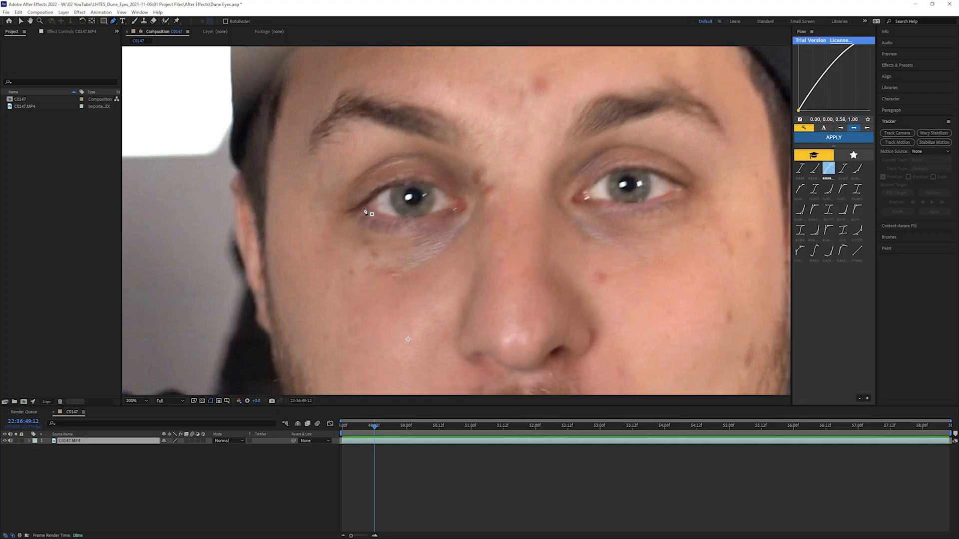
left_click(897, 142)
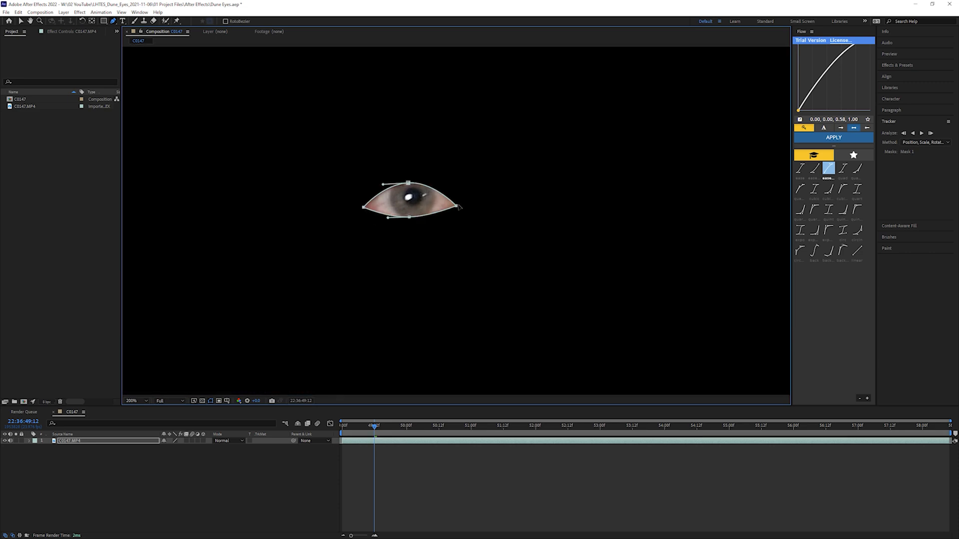
Step: Switch Mask 1's mode from Add to None and select it as the tracker target
double_click(64, 440)
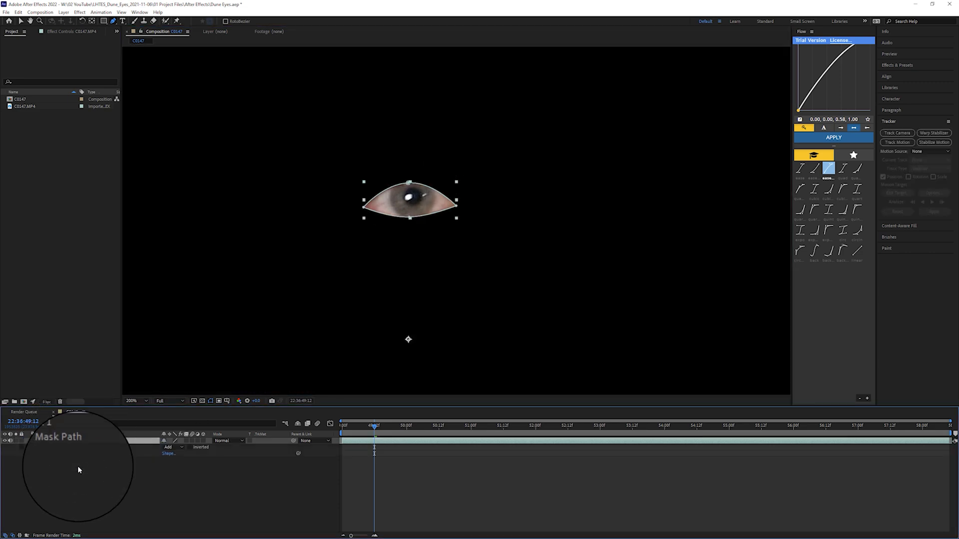
left_click(167, 440)
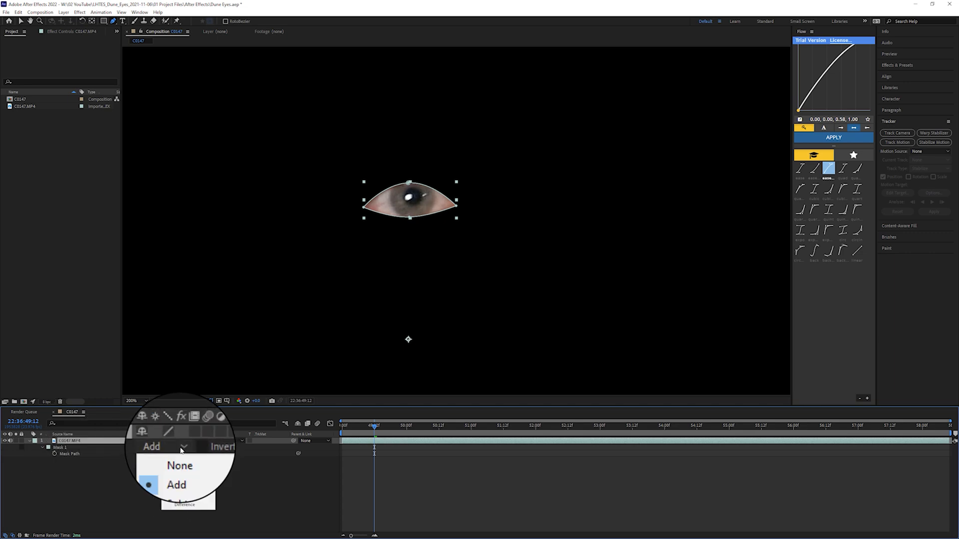
left_click(180, 465)
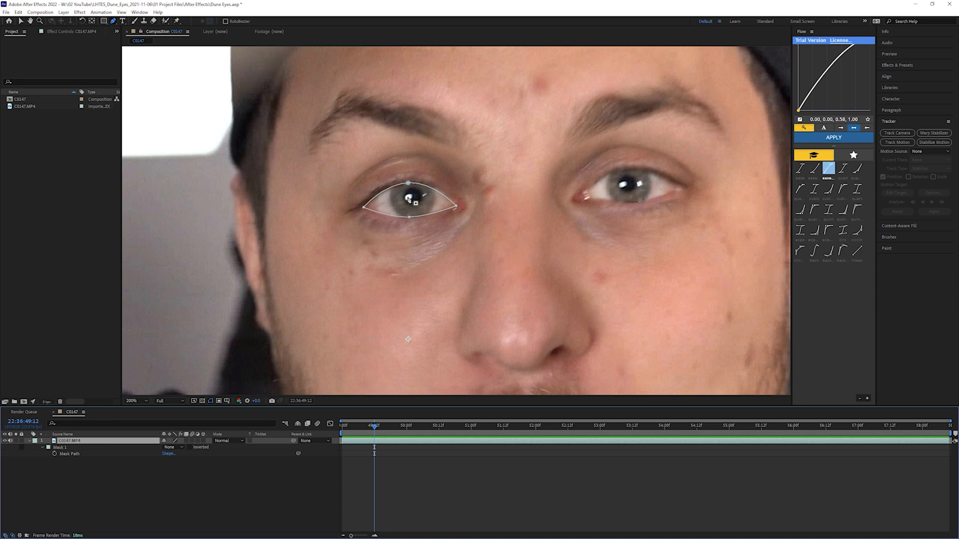
left_click(130, 401)
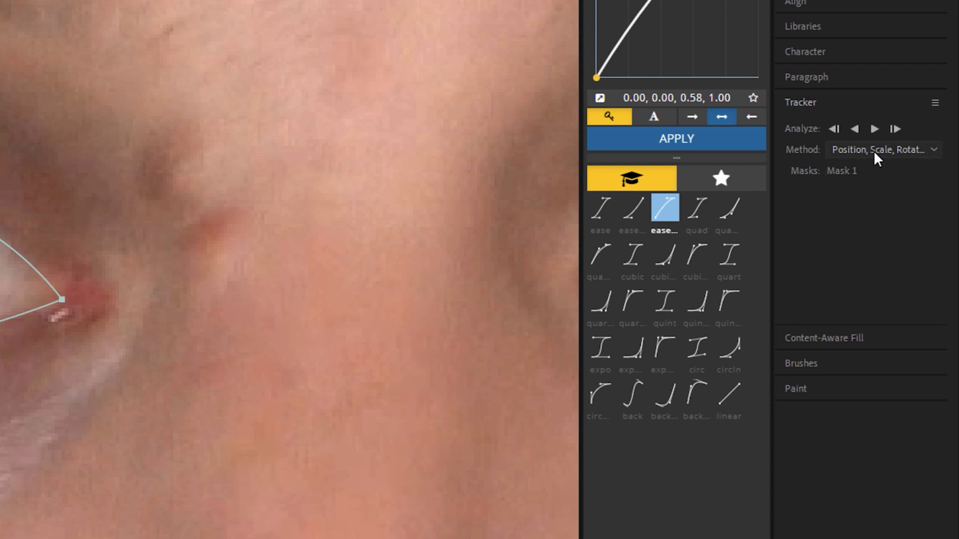
Step: Choose a tracking method and track the eye mask forward, generating mask path keyframes
left_click(882, 149)
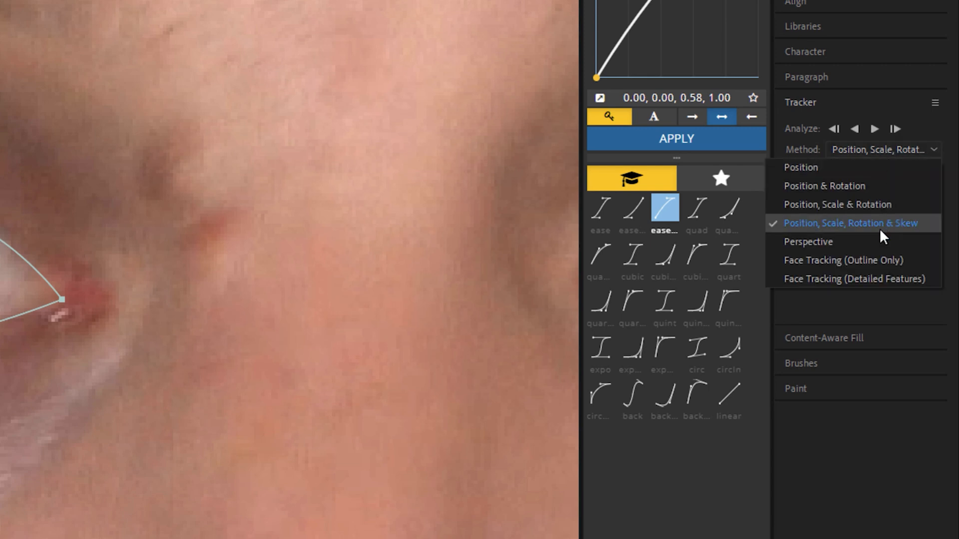
left_click(851, 223)
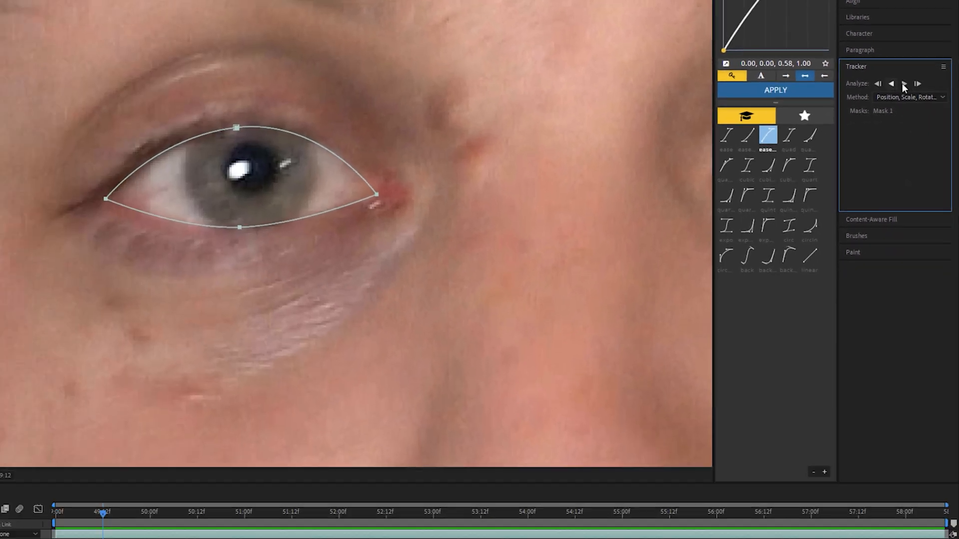
mouse_move(904, 84)
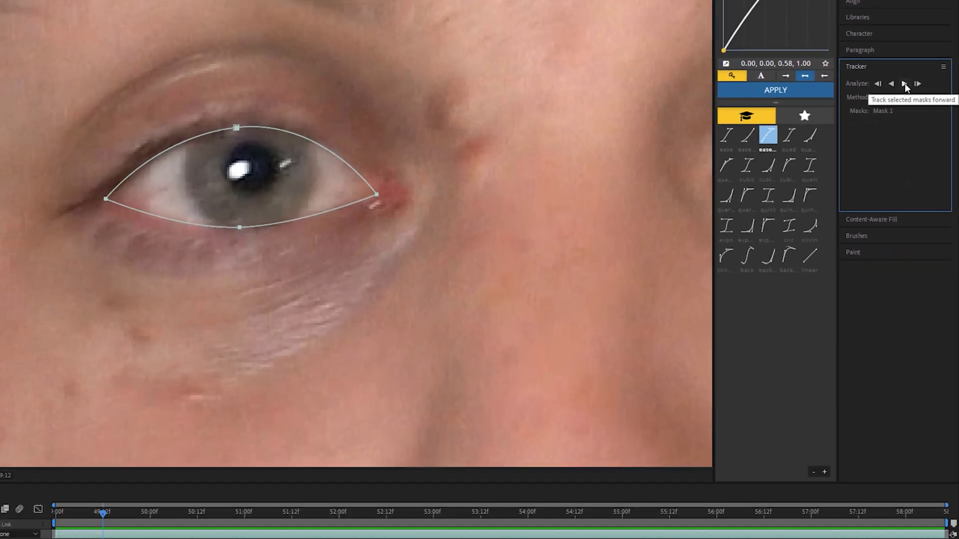
left_click(904, 83)
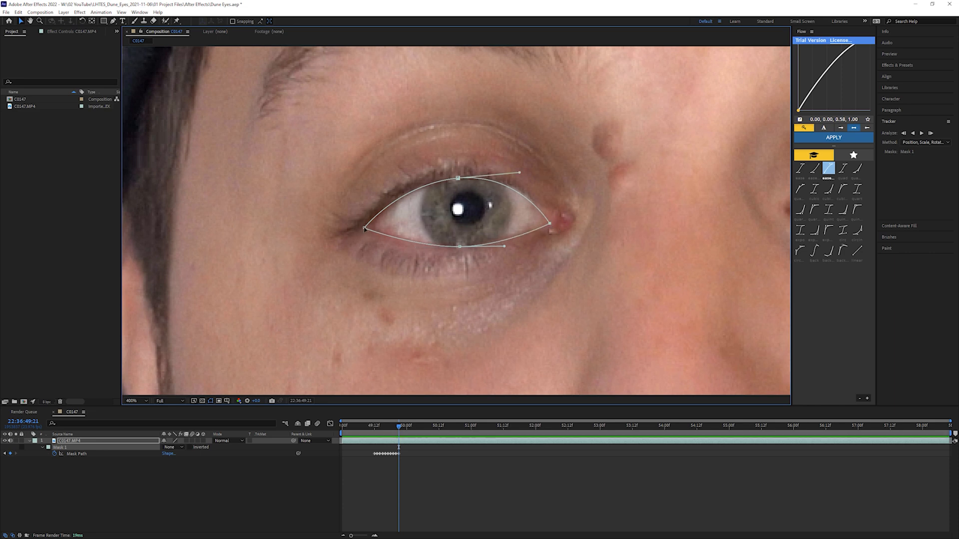
Step: Refit the mask to the upper eyelid and track it forward one frame at a time
left_click_drag(458, 173, 457, 178)
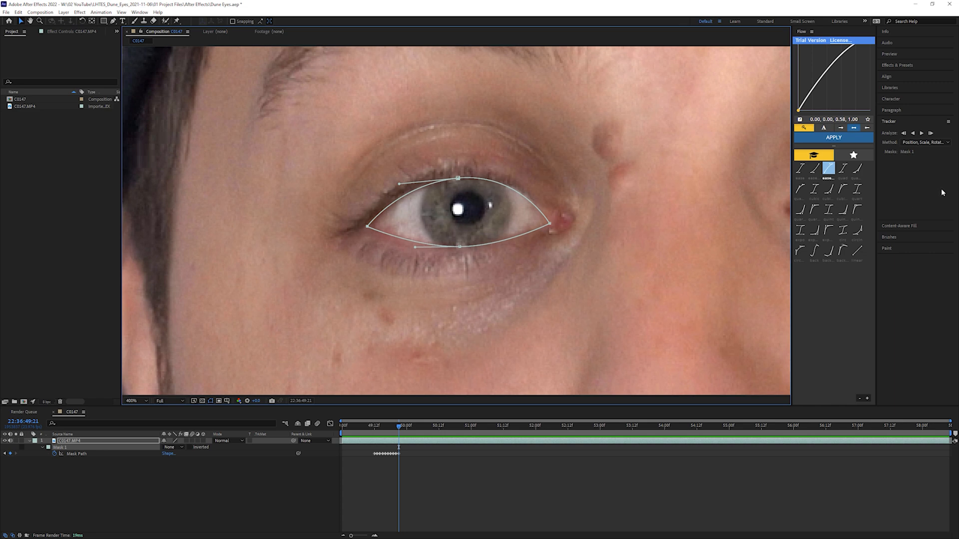
mouse_move(930, 133)
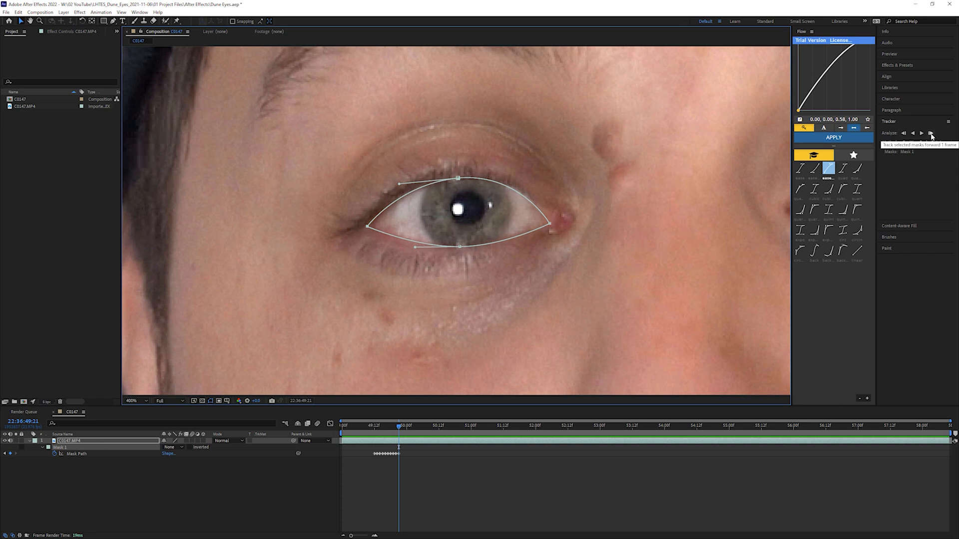
left_click(929, 133)
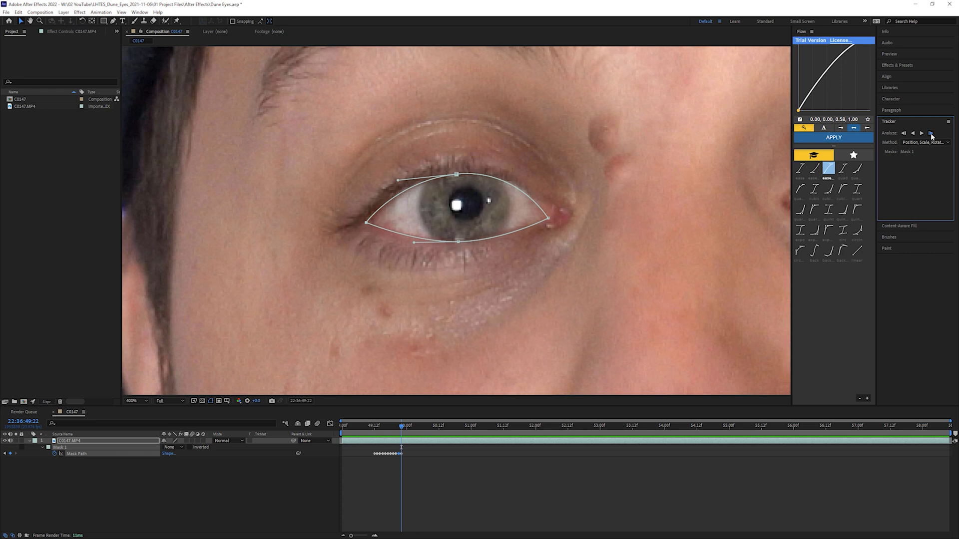
left_click(921, 133)
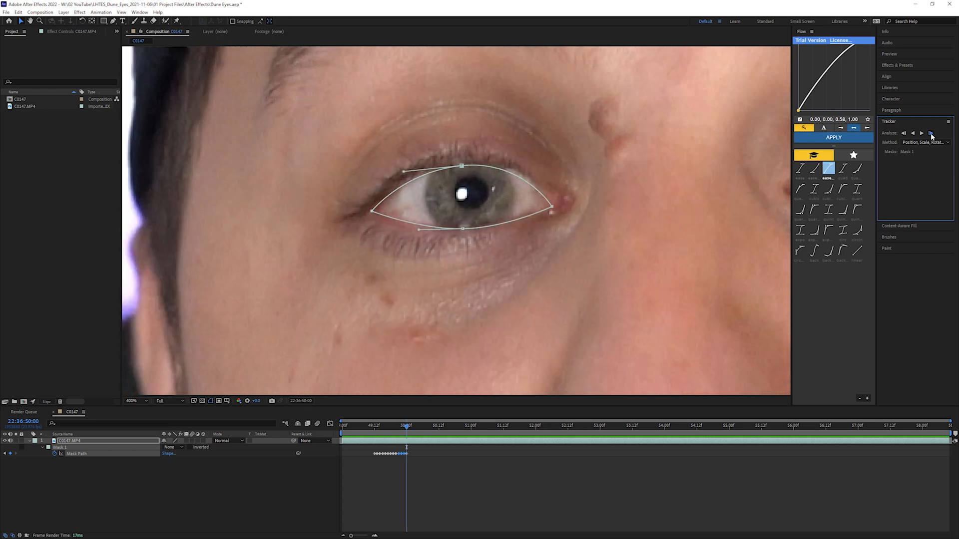
left_click(930, 133)
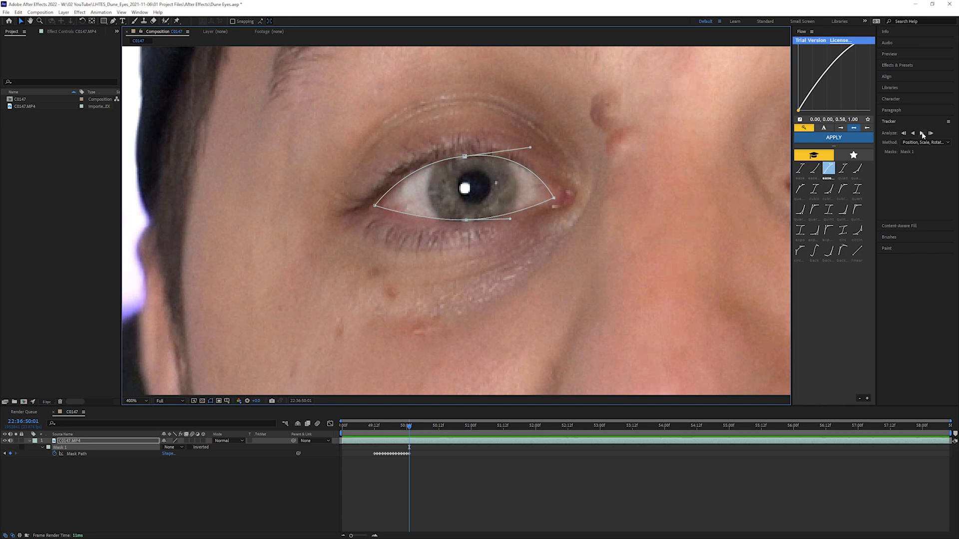
left_click(930, 133)
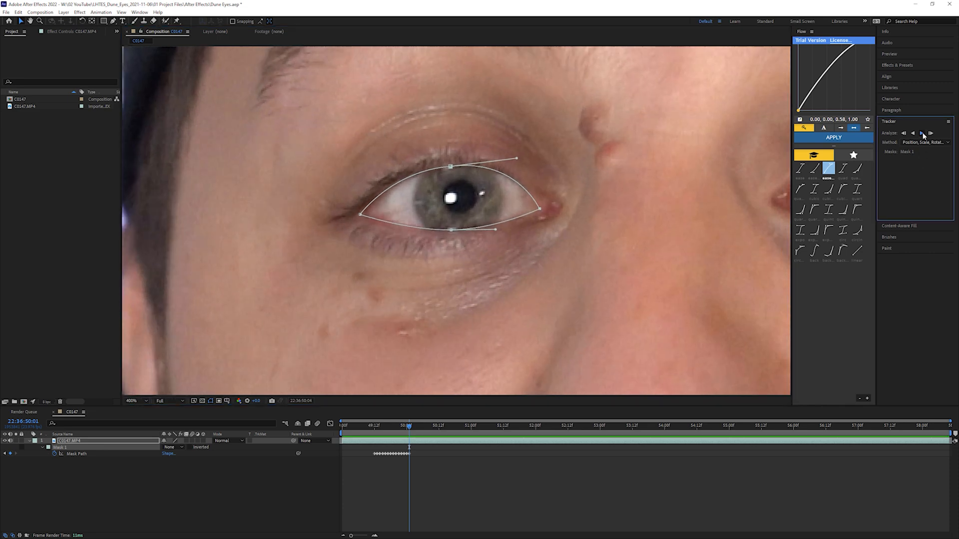
left_click(921, 132)
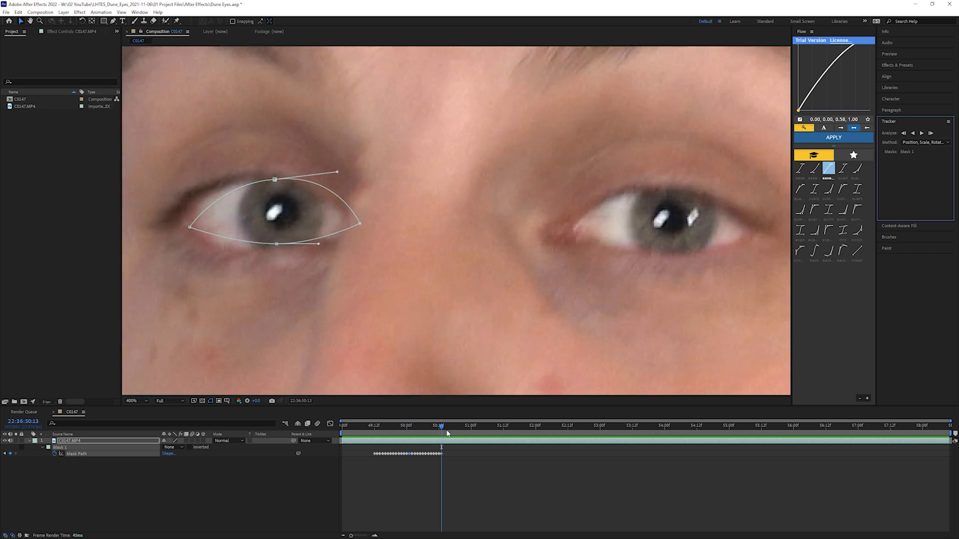
Step: Scrub nearby frames, correct the mask where it drifts, and keep tracking toward 51 seconds
left_click(435, 426)
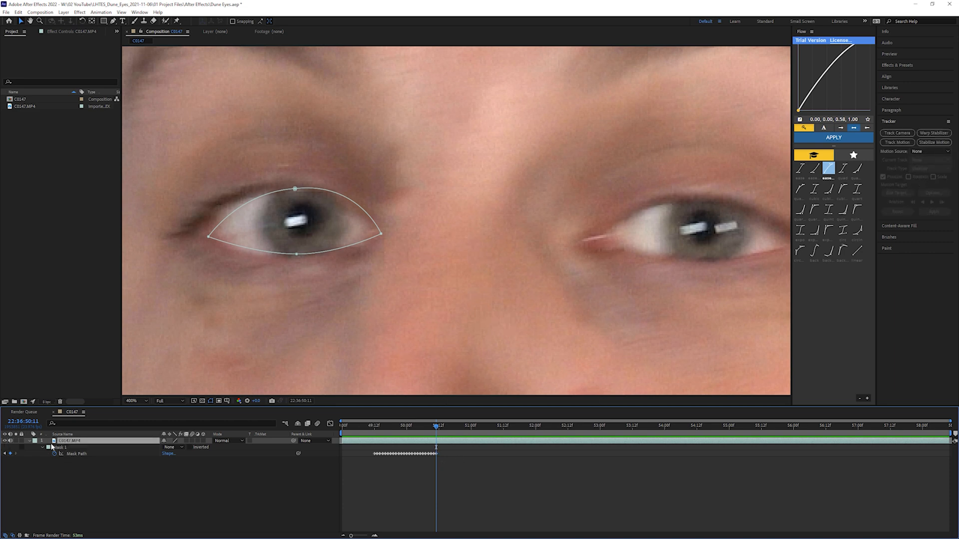
left_click(897, 142)
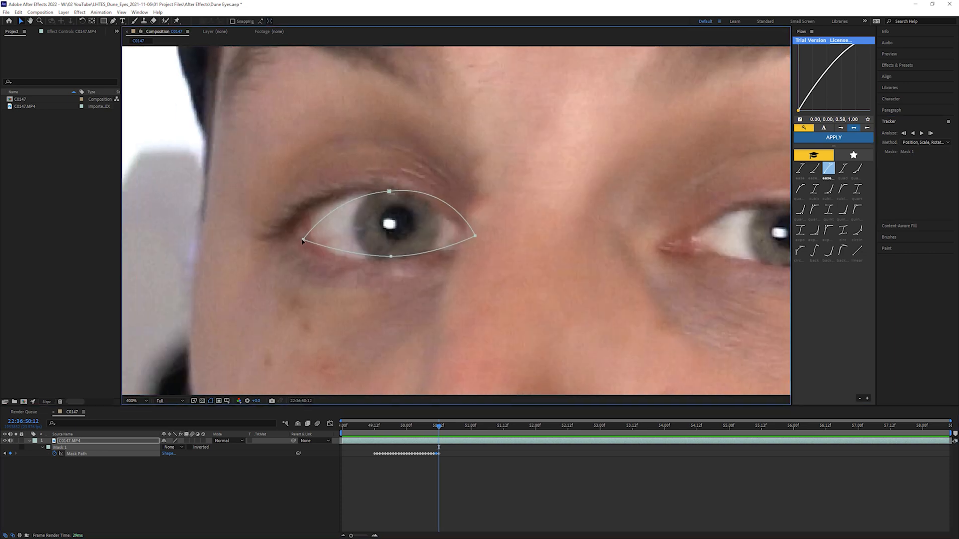
left_click(447, 426)
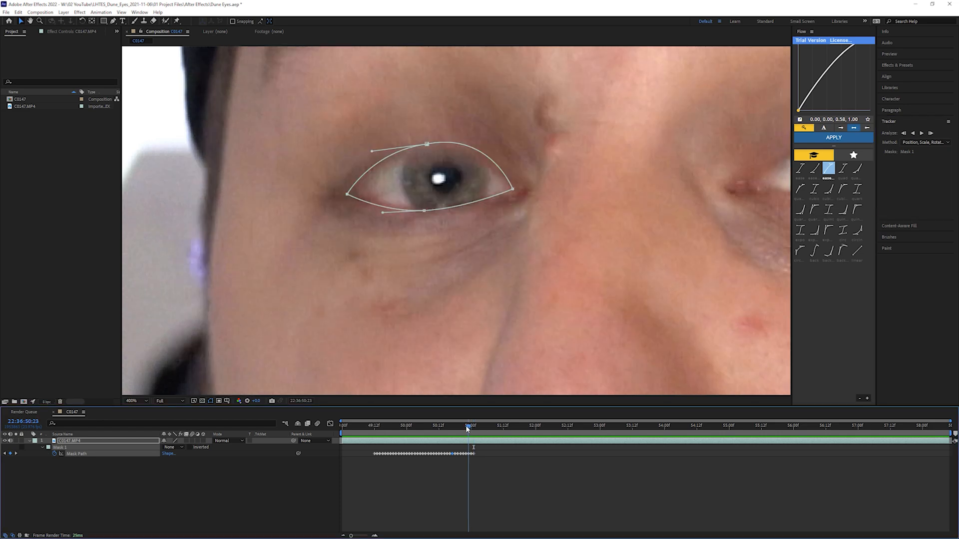
left_click(466, 427)
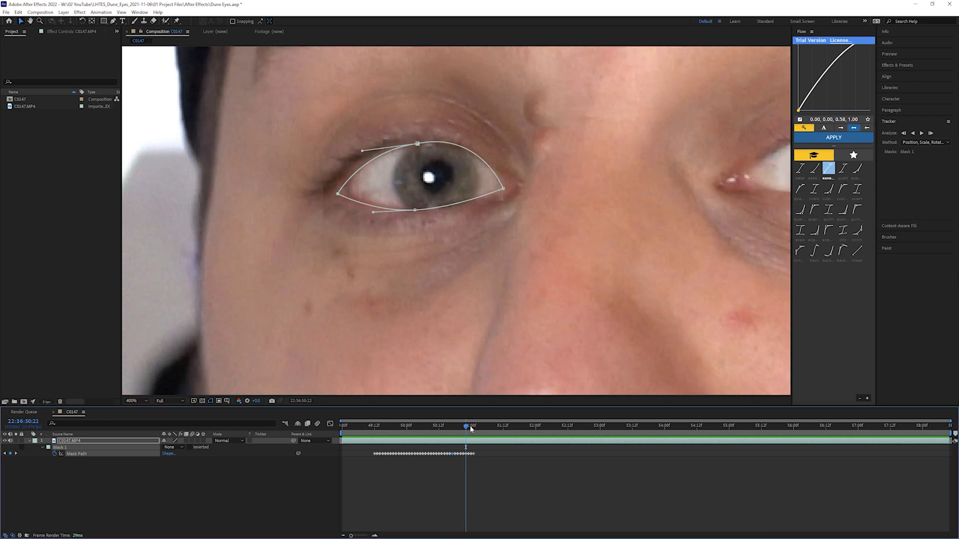
left_click(470, 426)
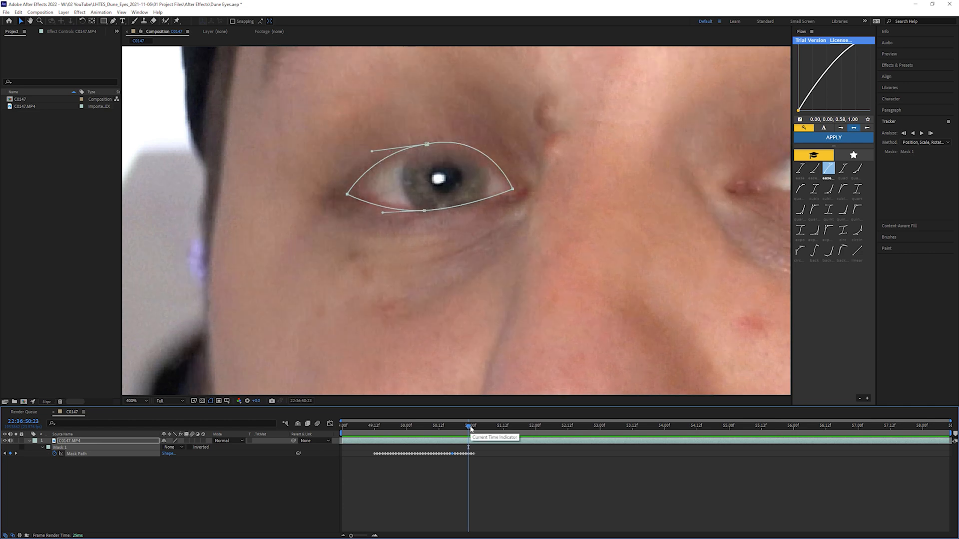
left_click(471, 425)
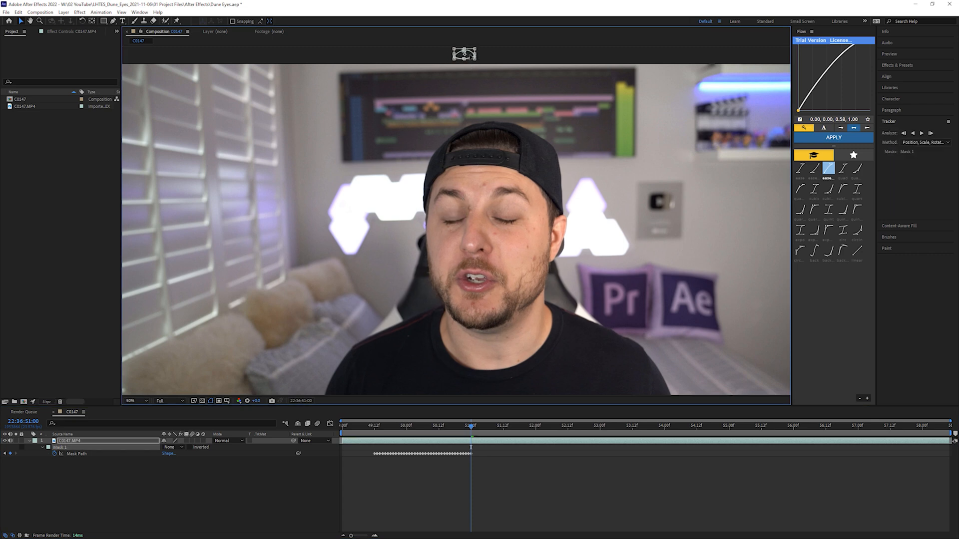
Step: Track the mask forward a few more frames past the 51-second mark
left_click(473, 440)
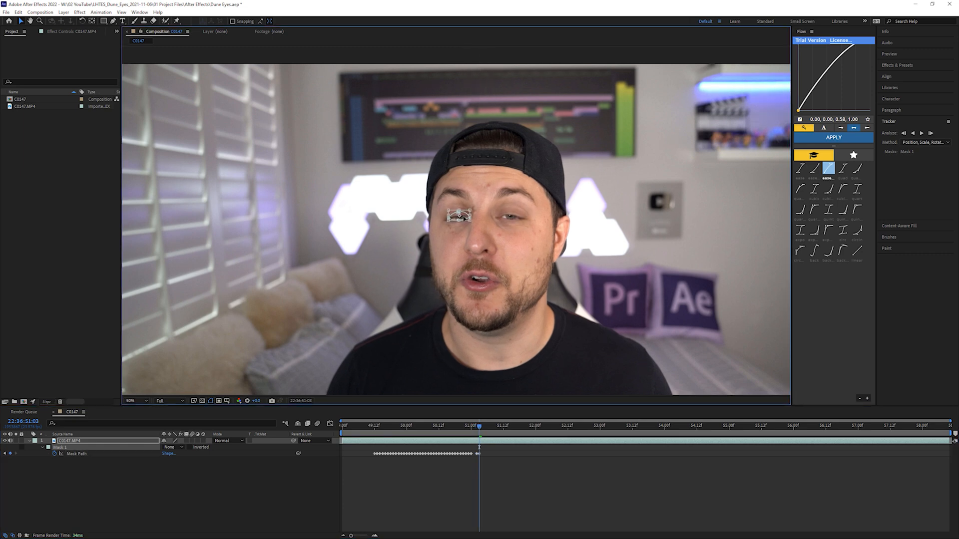
left_click(133, 401)
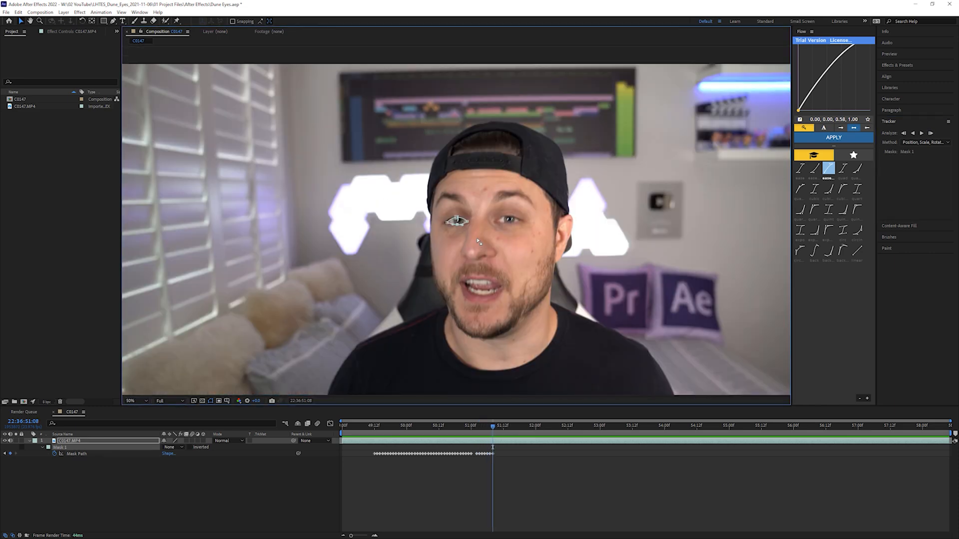
mouse_move(363, 294)
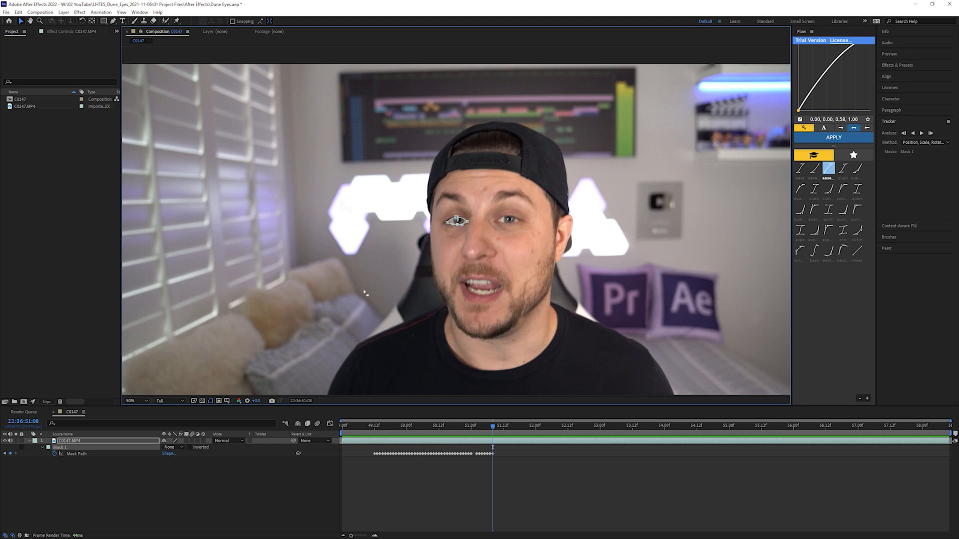
Step: Move the time indicator back to the first Mask Path keyframe
left_click(374, 425)
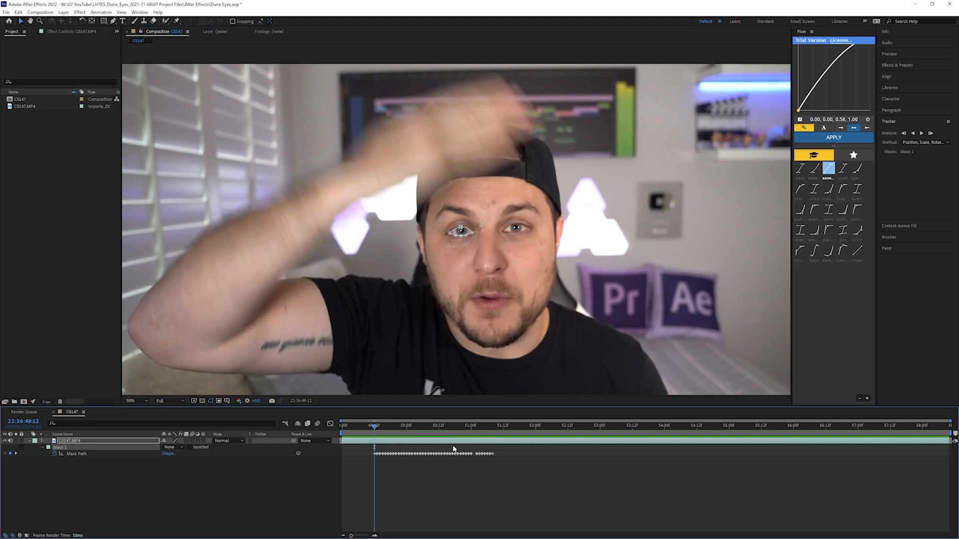
Step: Create a new royal blue solid layer via Layer > New > Solid
left_click(63, 12)
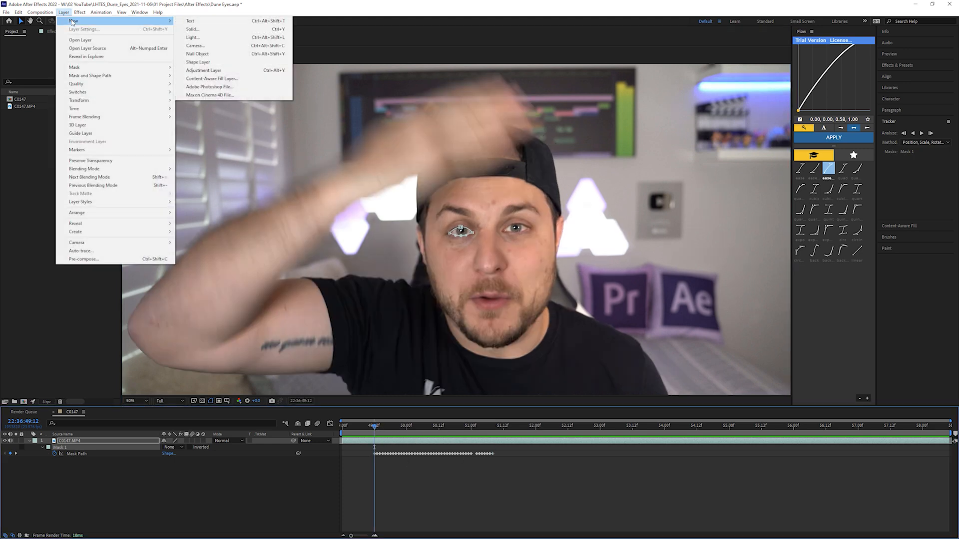
left_click(191, 29)
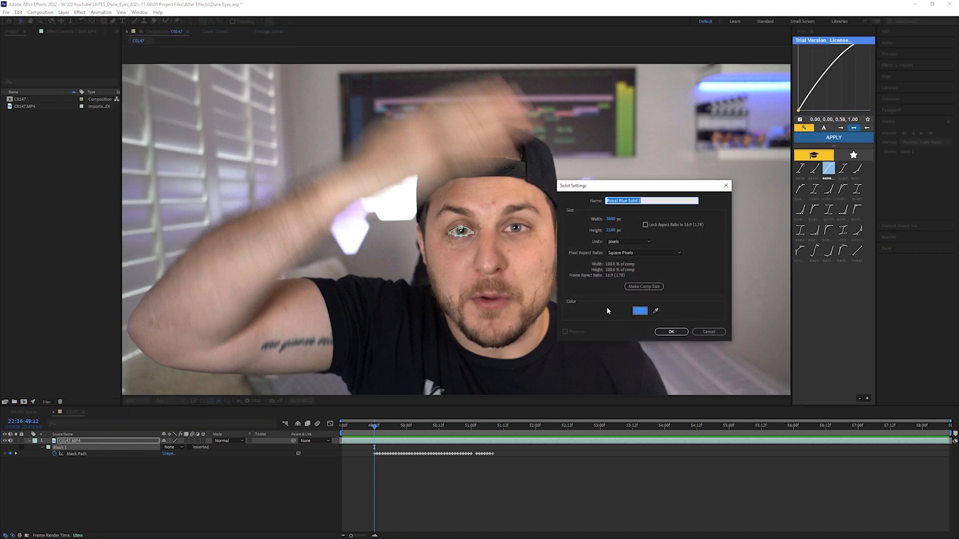
left_click(670, 332)
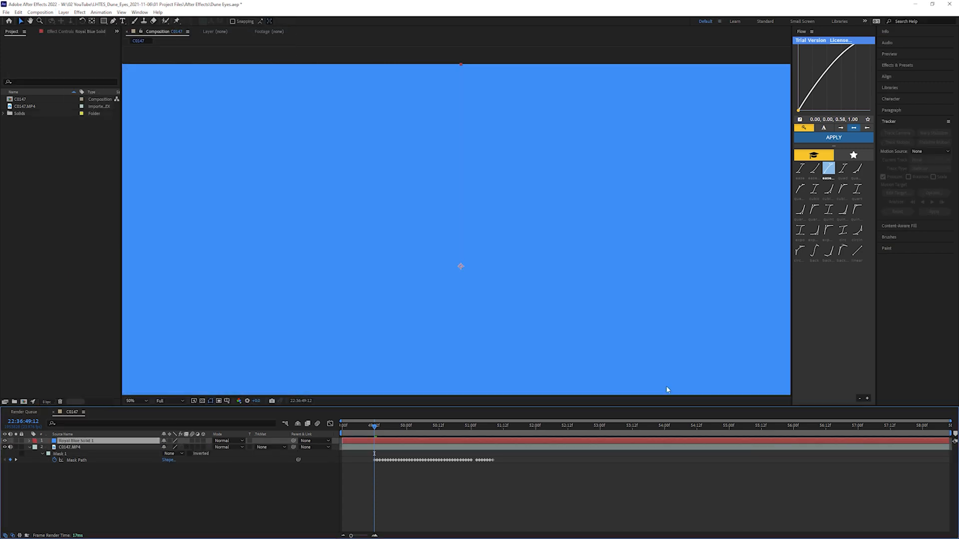
Step: Copy the tracked Mask 1 onto the blue solid and set its mode to Add
left_click(69, 447)
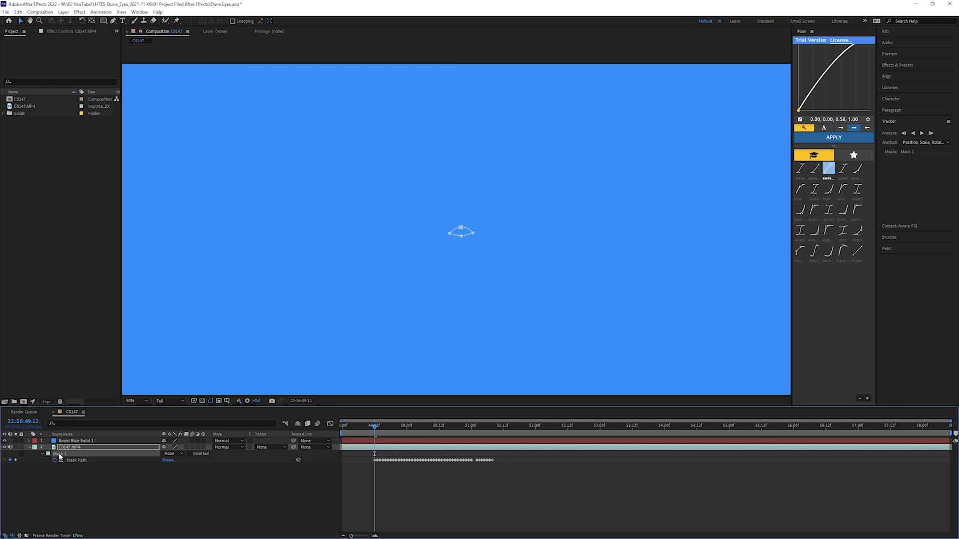
left_click(80, 440)
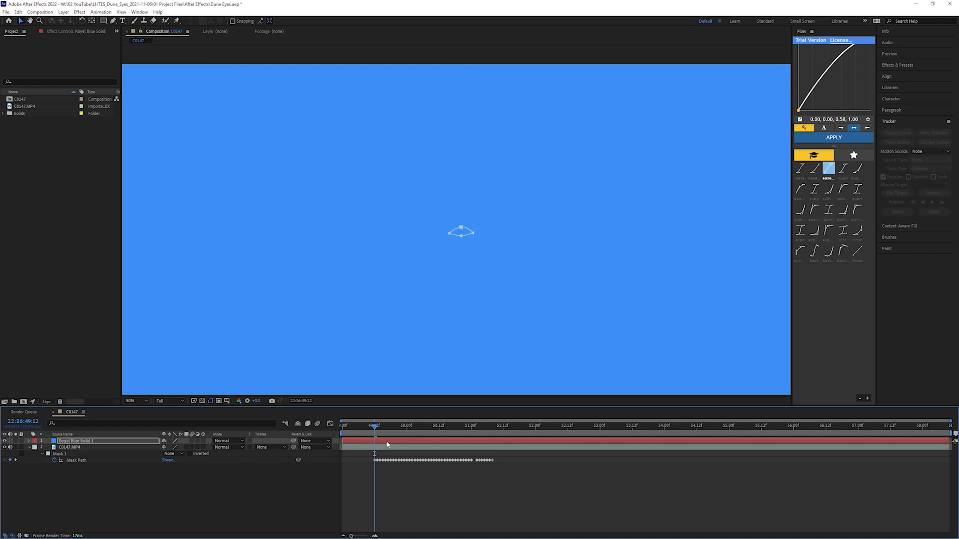
mouse_move(519, 252)
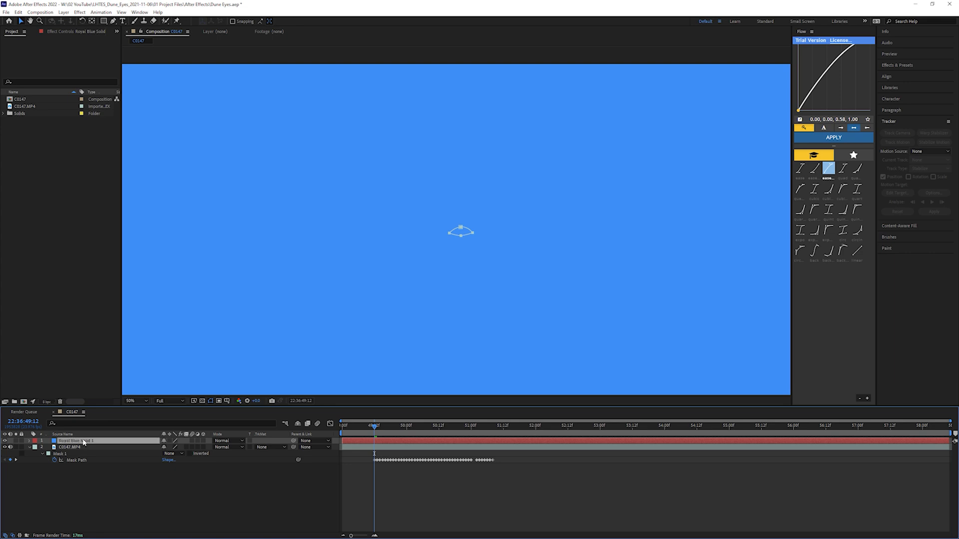
left_click(173, 447)
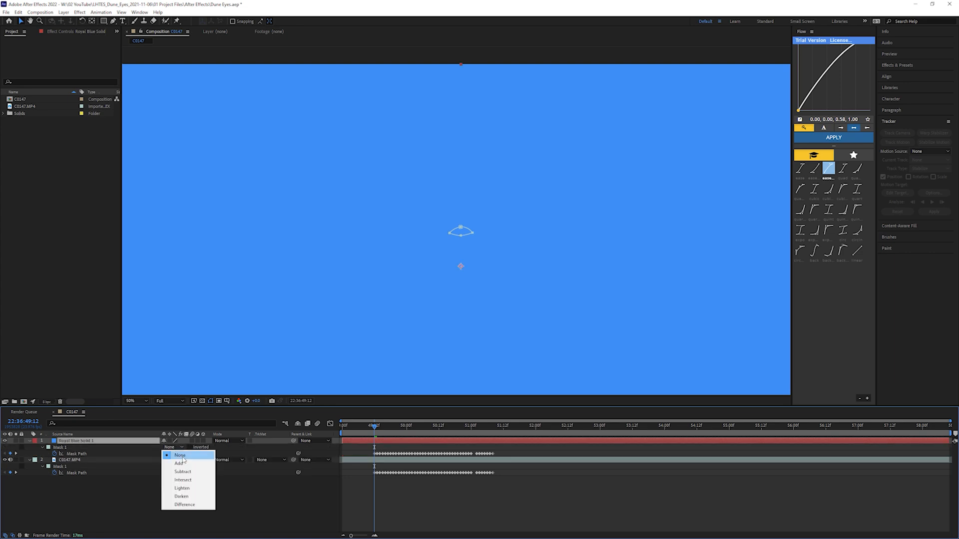
left_click(179, 462)
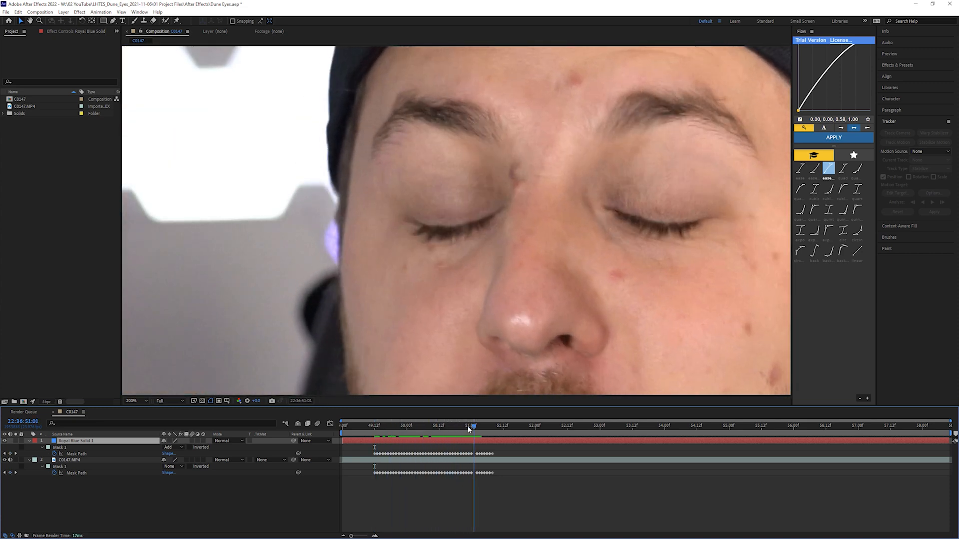
Step: Give the solid's mask an 8-pixel feather and -1 pixel expansion
left_click(428, 426)
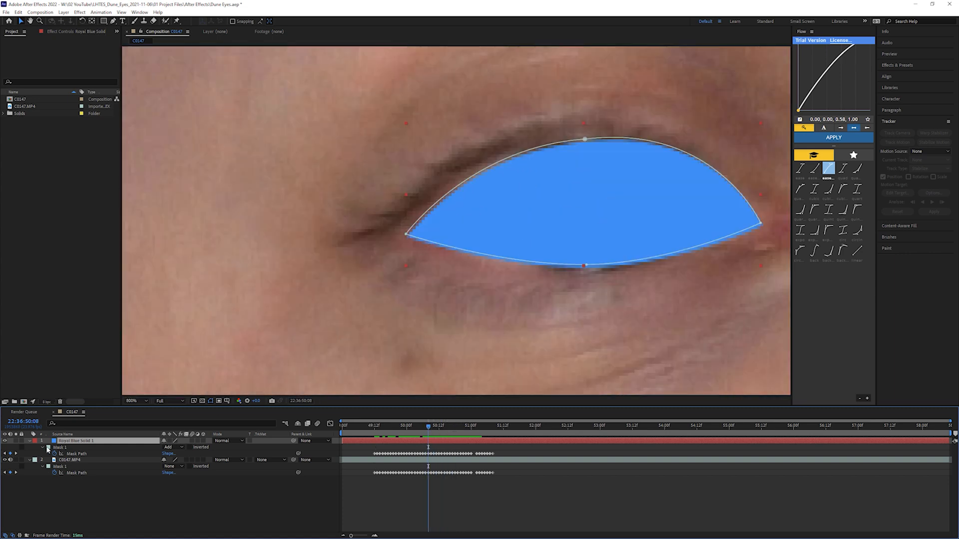
left_click(48, 448)
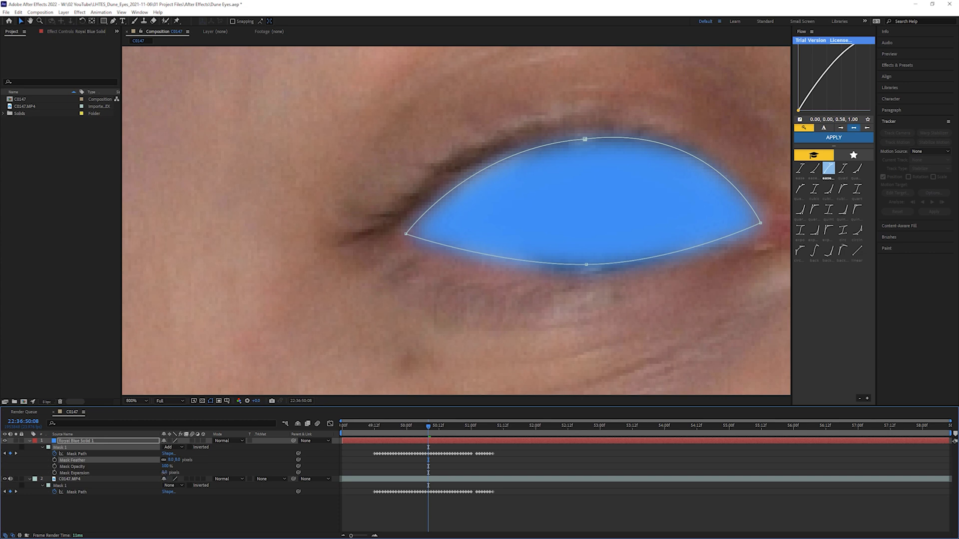
double_click(173, 473)
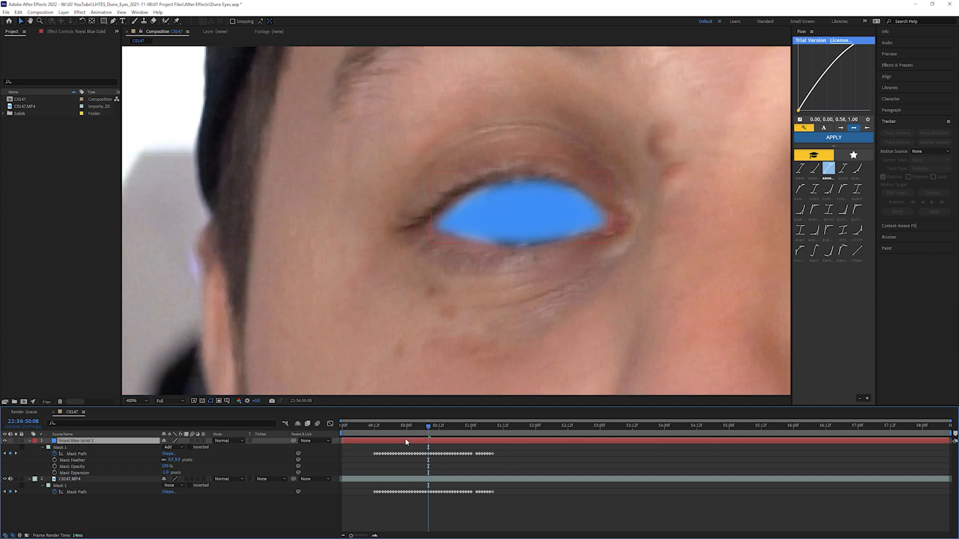
Step: Set the blue solid's blending mode to Hard Light and preview from the clip start
left_click(228, 441)
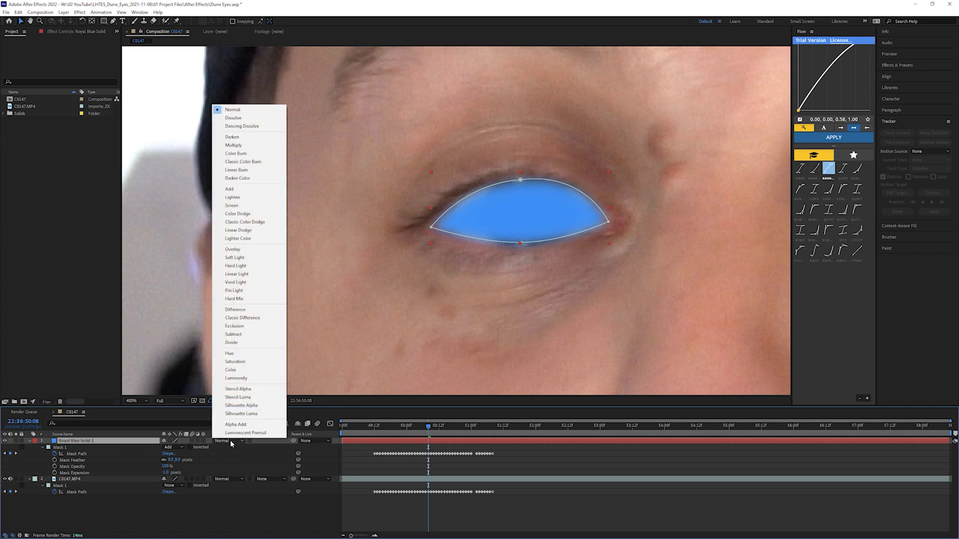
left_click(236, 265)
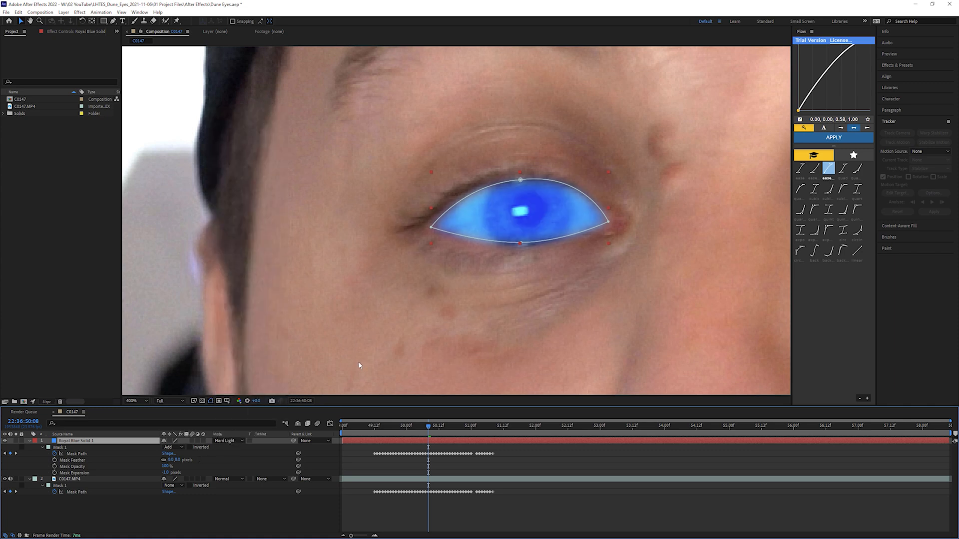
left_click(45, 447)
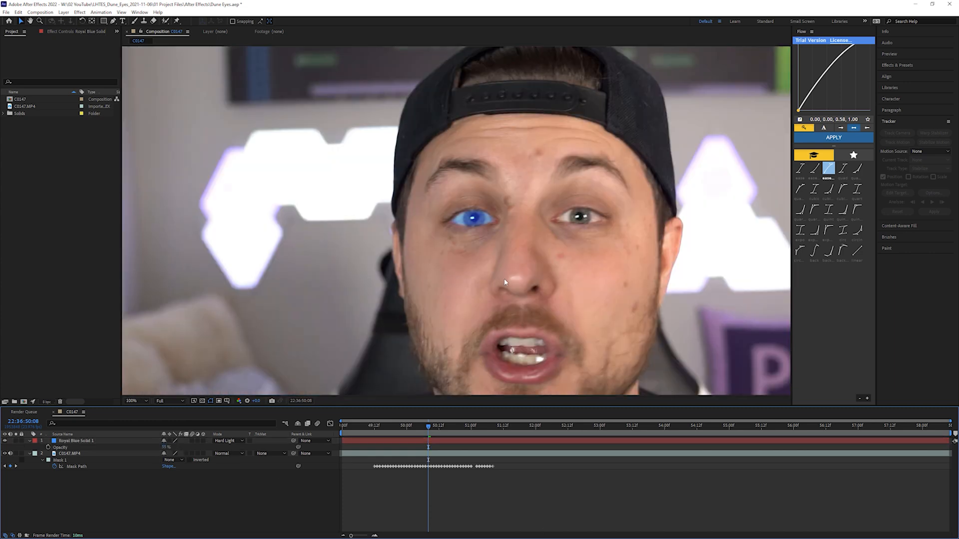
left_click(367, 425)
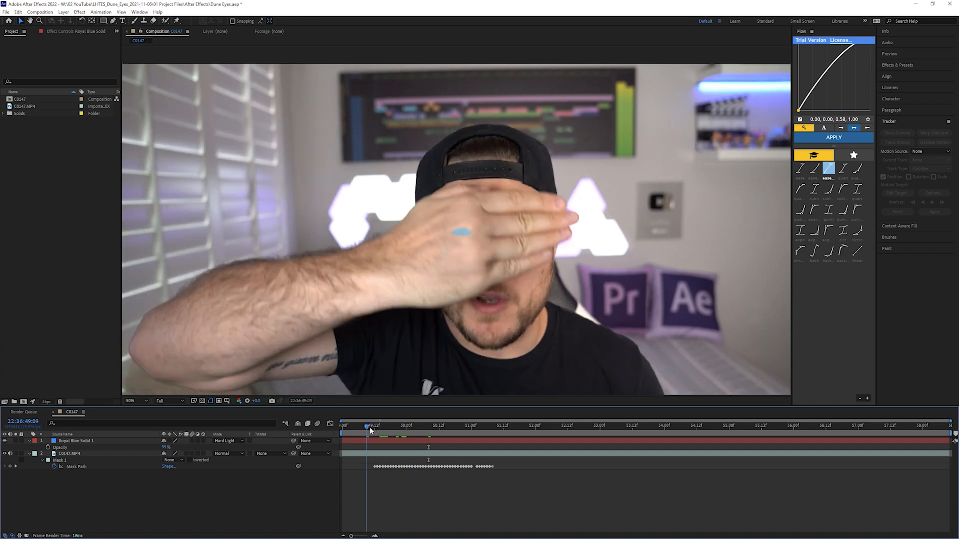
left_click(372, 425)
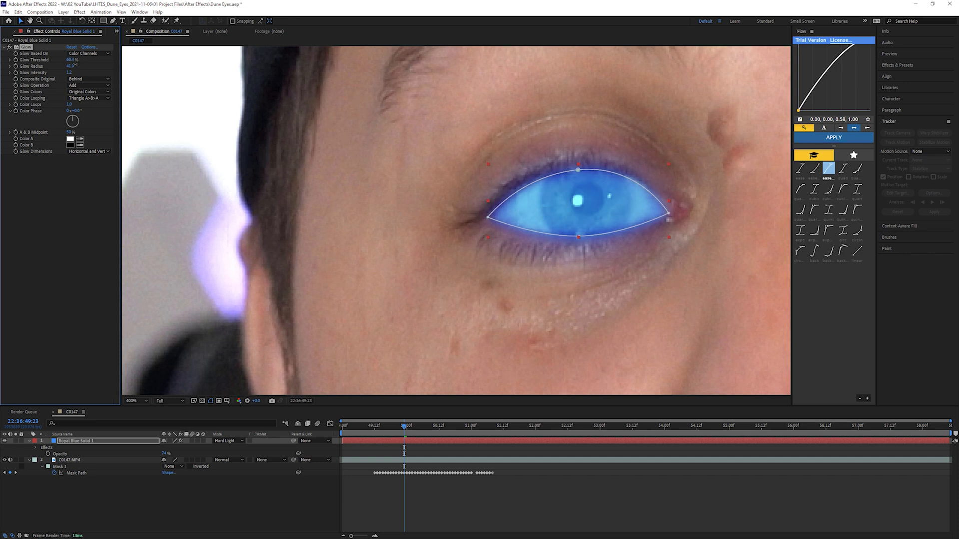
Step: Add a Glow effect to the Royal Blue Solid and tune its threshold, radius and intensity
left_click(70, 60)
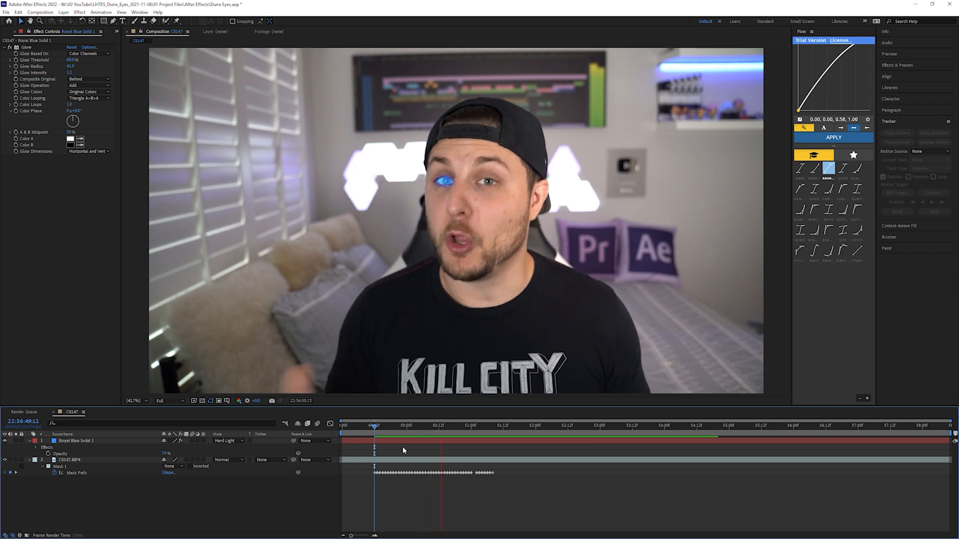
left_click(505, 425)
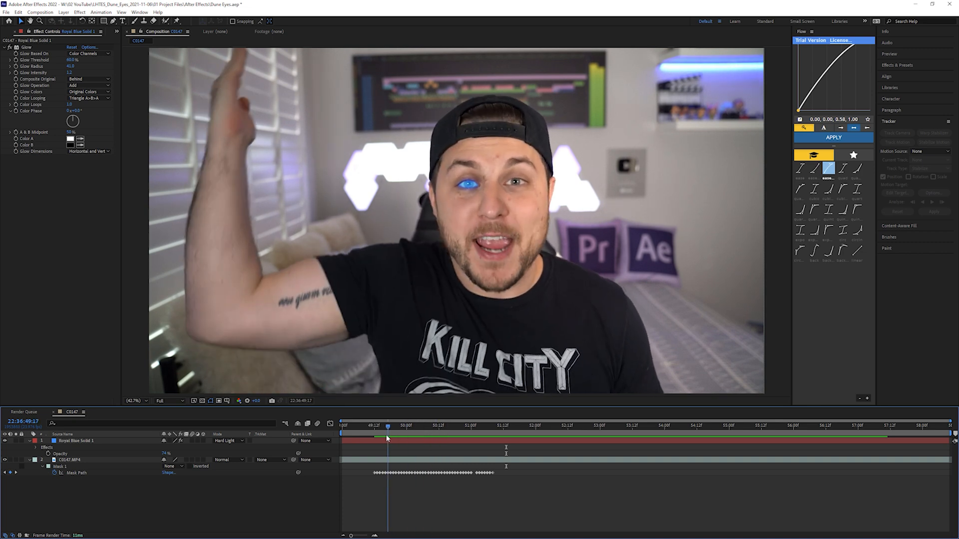
left_click(374, 425)
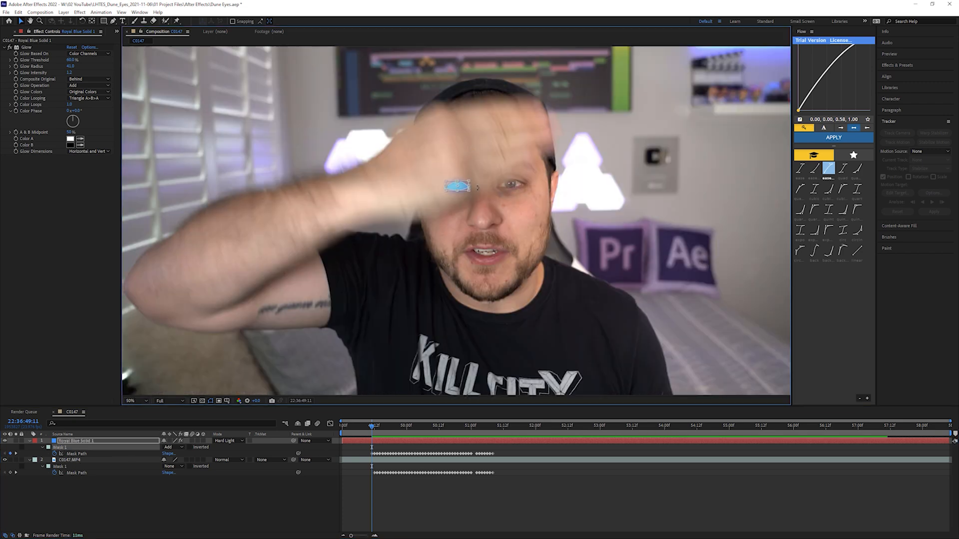
left_click(135, 400)
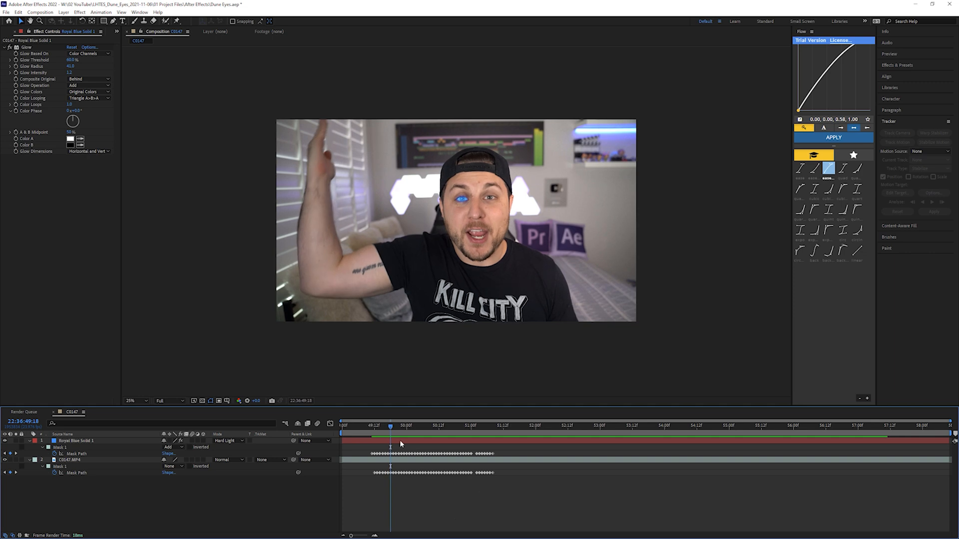
Step: Create a new adjustment layer carrying a Magic Bullet Looks grade over the shot
left_click(64, 12)
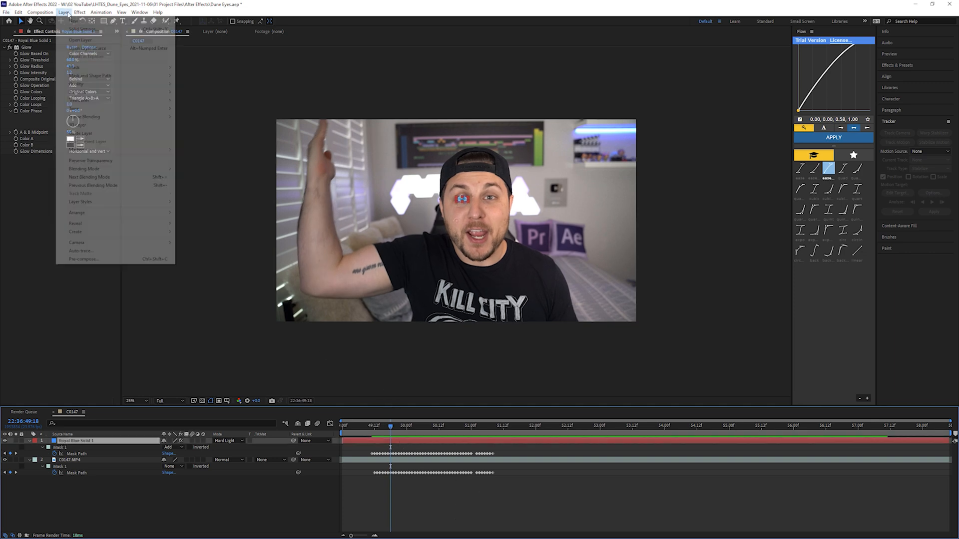
left_click(75, 231)
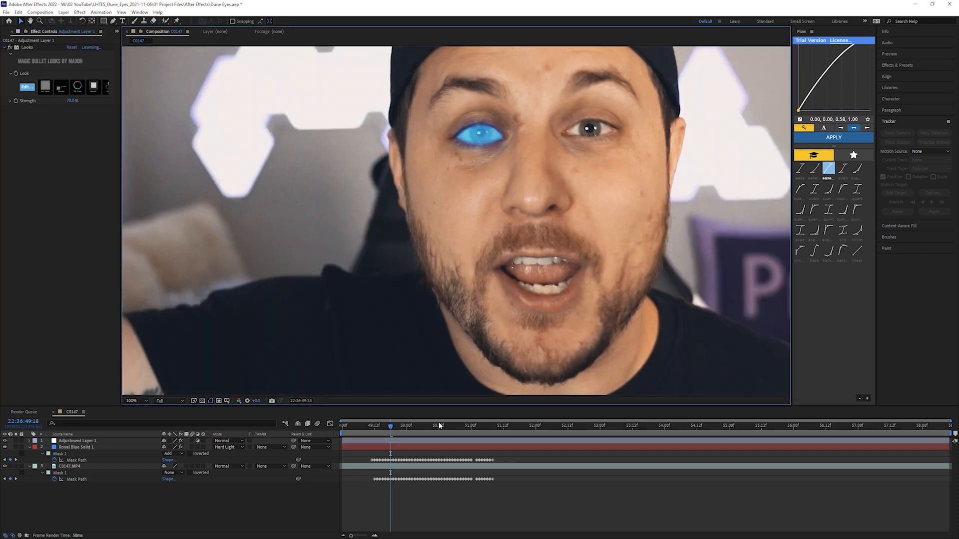
left_click(92, 448)
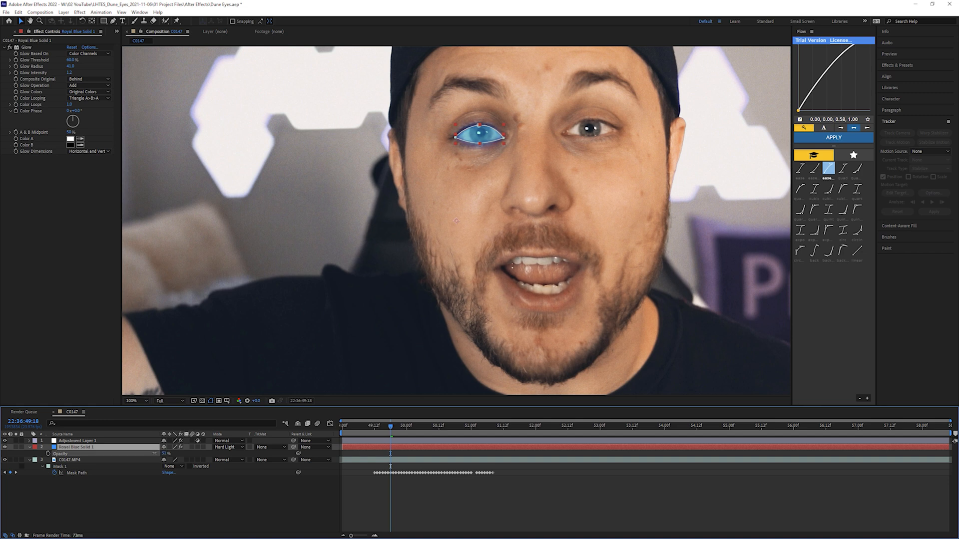
Step: Set Royal Blue Solid 1's blending mode to Overlay for a subtler iris tint
left_click(230, 447)
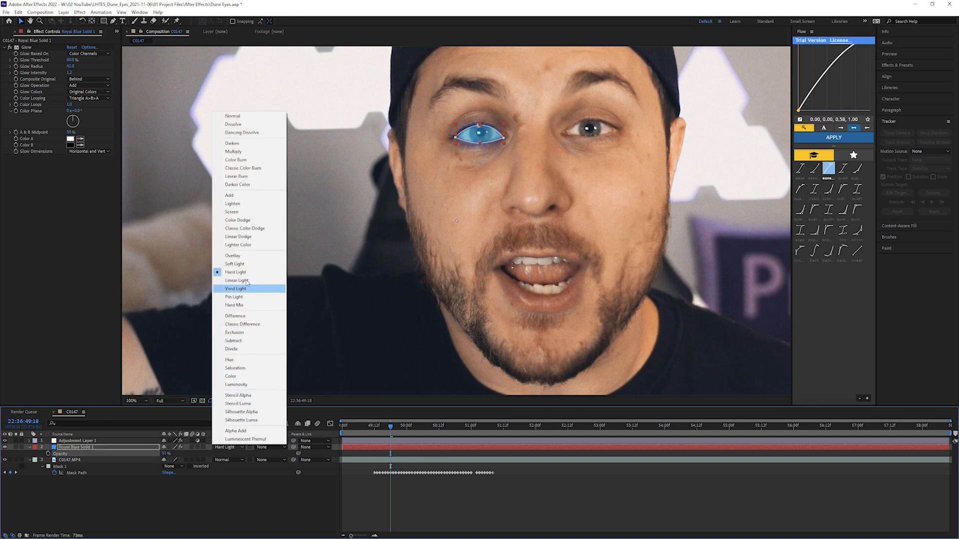
left_click(232, 254)
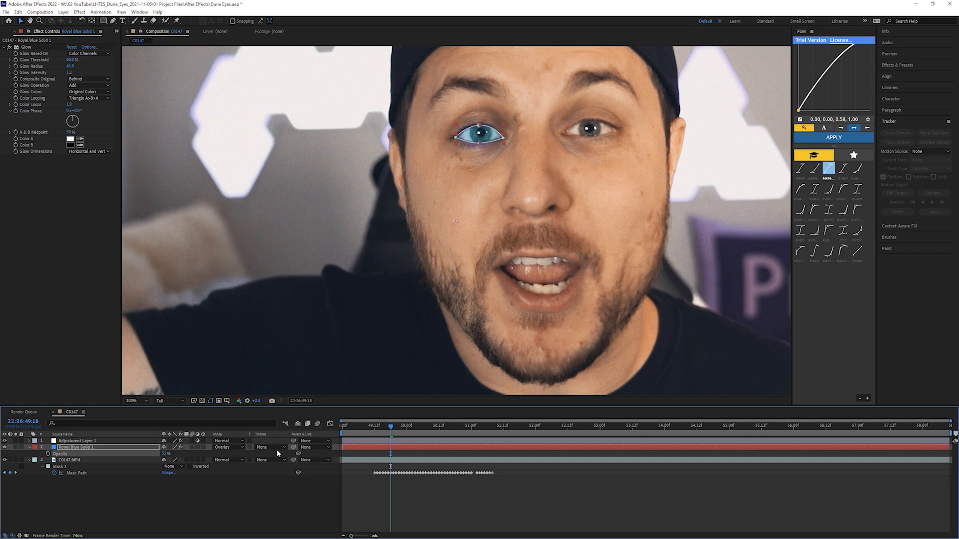